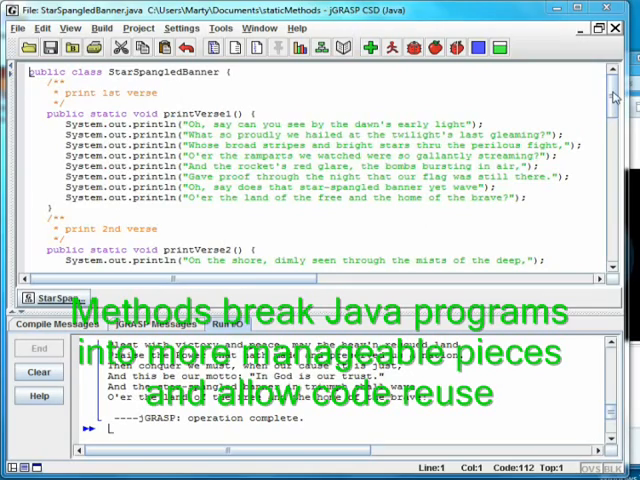
Scroll to printVerse3 and printVerse4, marking the public keyword in a method header
scroll("down", 3)
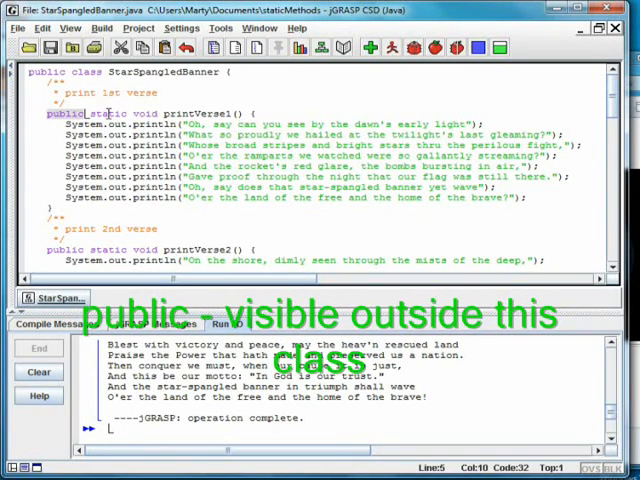
double_click(104, 112)
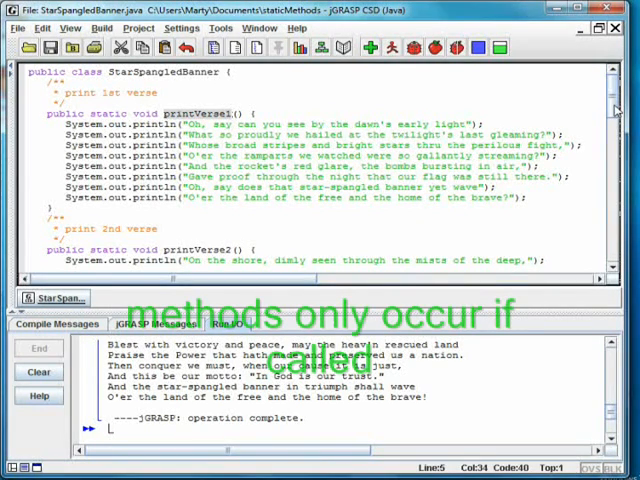
scroll("down", 3)
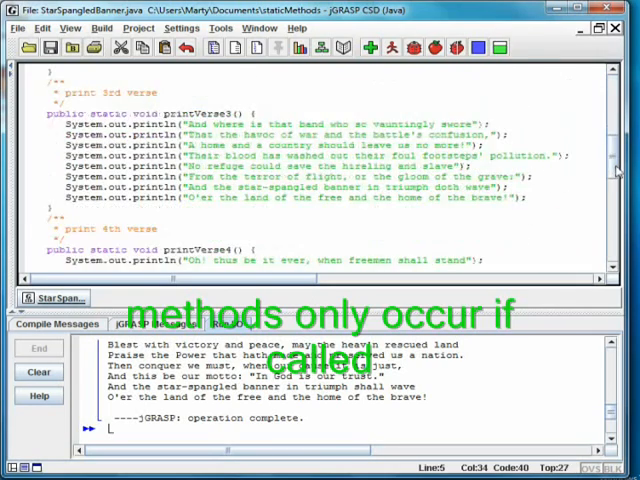
scroll("down", 3)
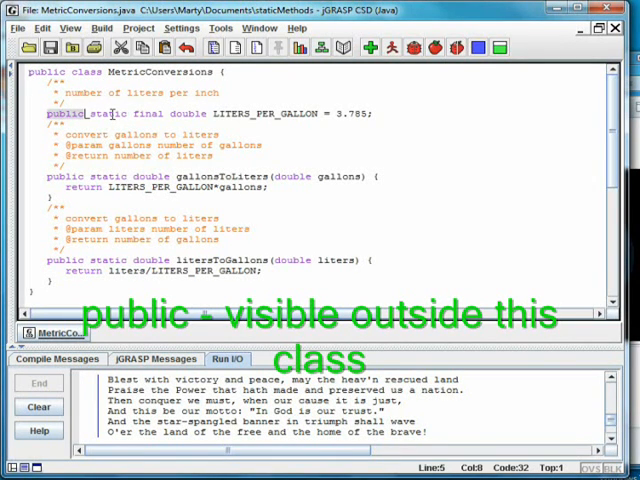
Mark the public, static and final keywords on the LITERS_PER_GALLON constant
double_click(108, 112)
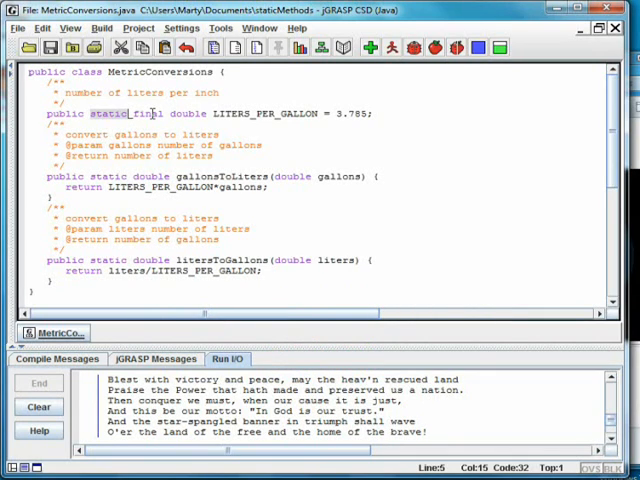
double_click(152, 112)
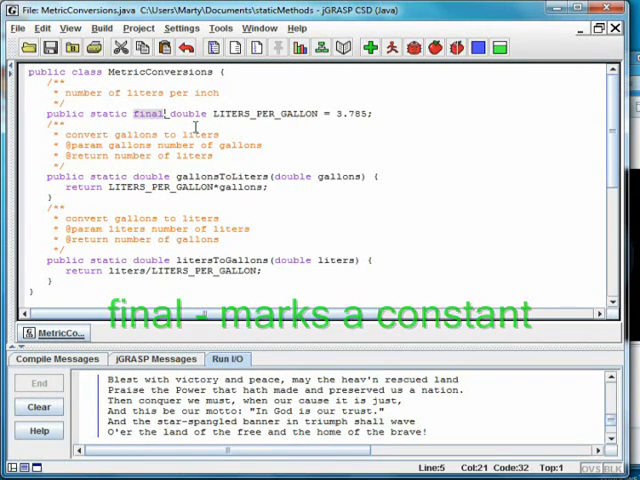
double_click(188, 112)
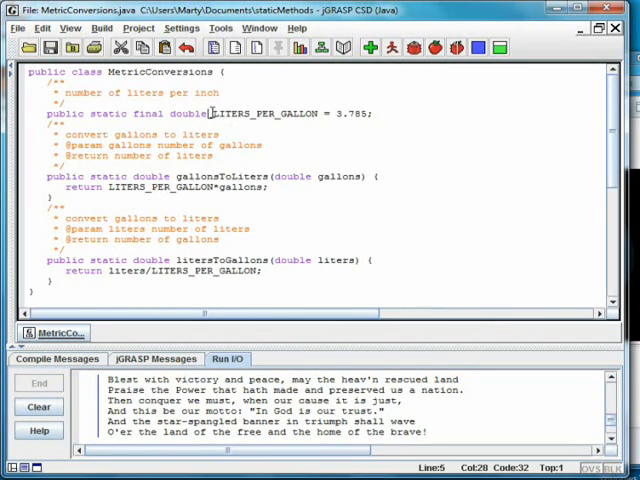
double_click(264, 112)
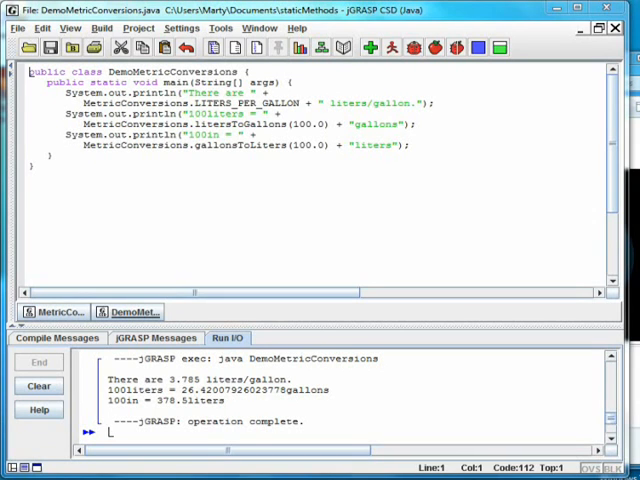
mouse_move(152, 104)
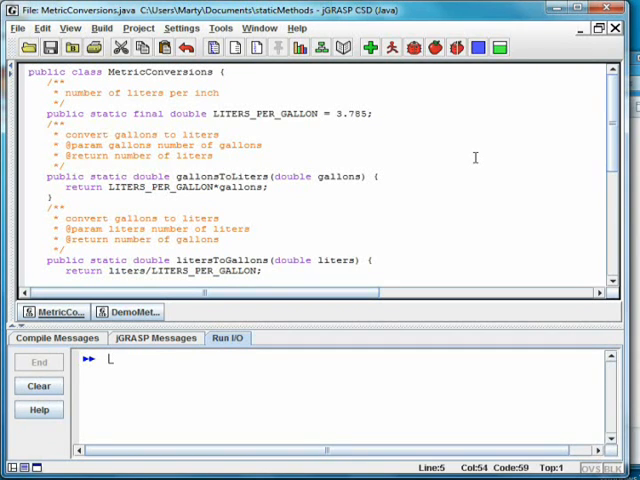
Extend LITERS_PER_GALLON to 3.78541178 and rerun DemoMetricConversions for updated results
type("41")
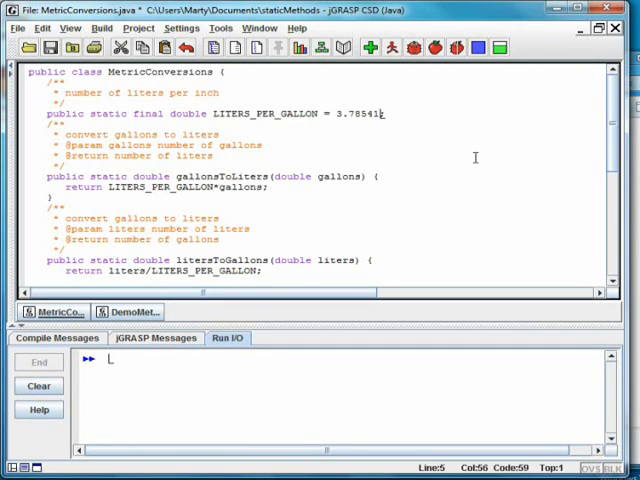
type("178")
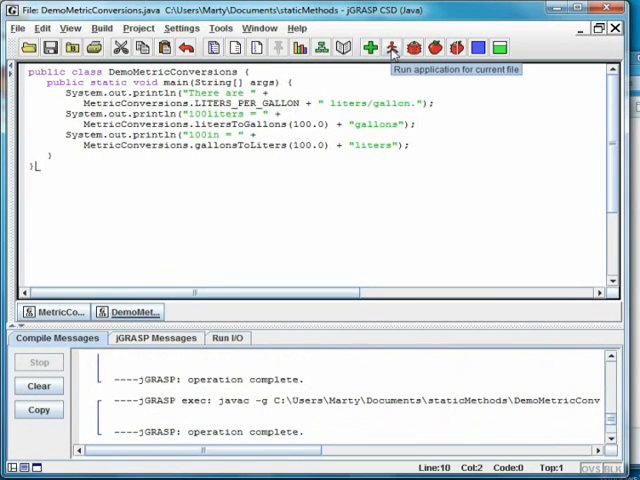
left_click(392, 48)
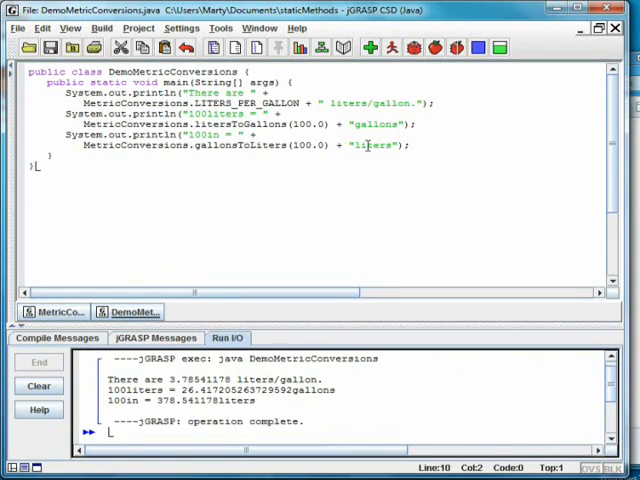